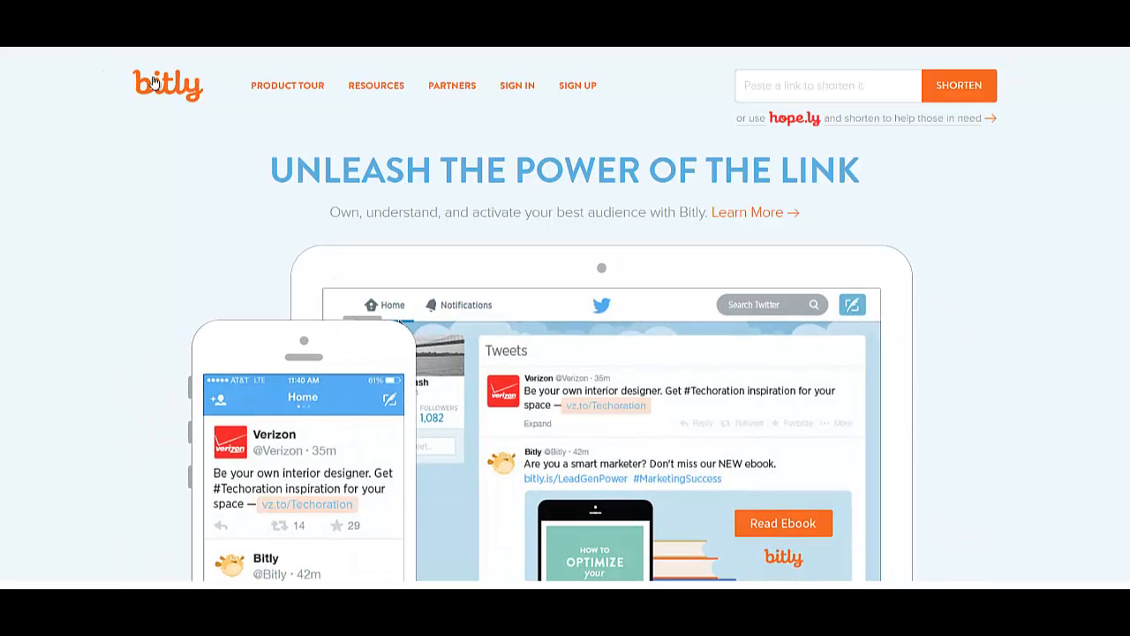
Paste the long affiliate link into Bitly's shorten box and submit it for shortening
{"action": "right_click", "coordinate": [826, 84]}
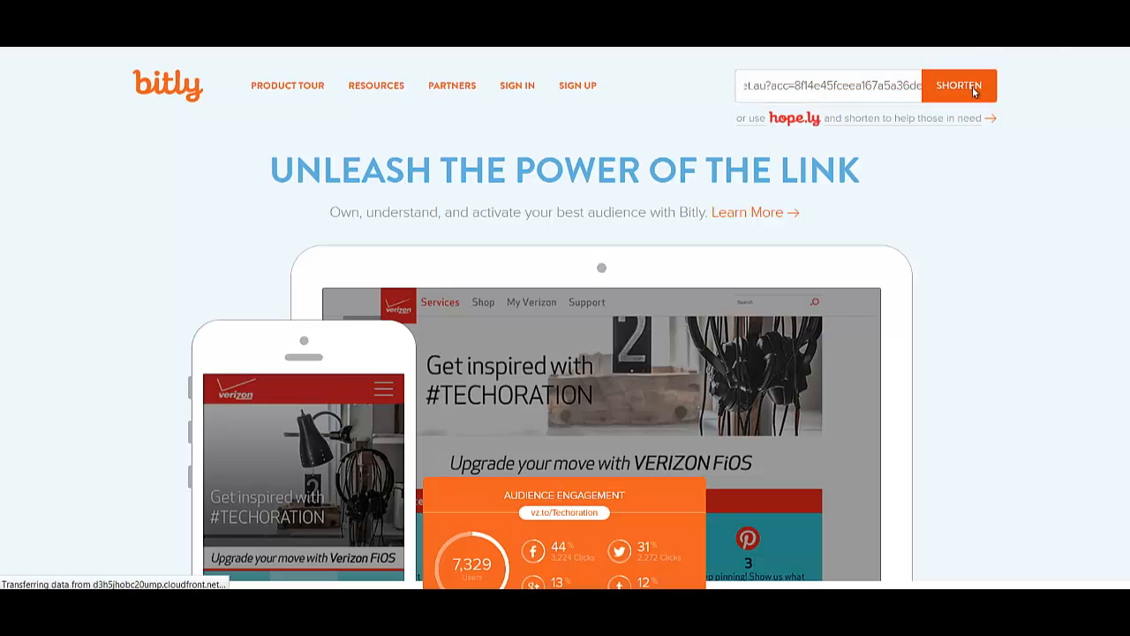
{"action": "left_click", "coordinate": [958, 84]}
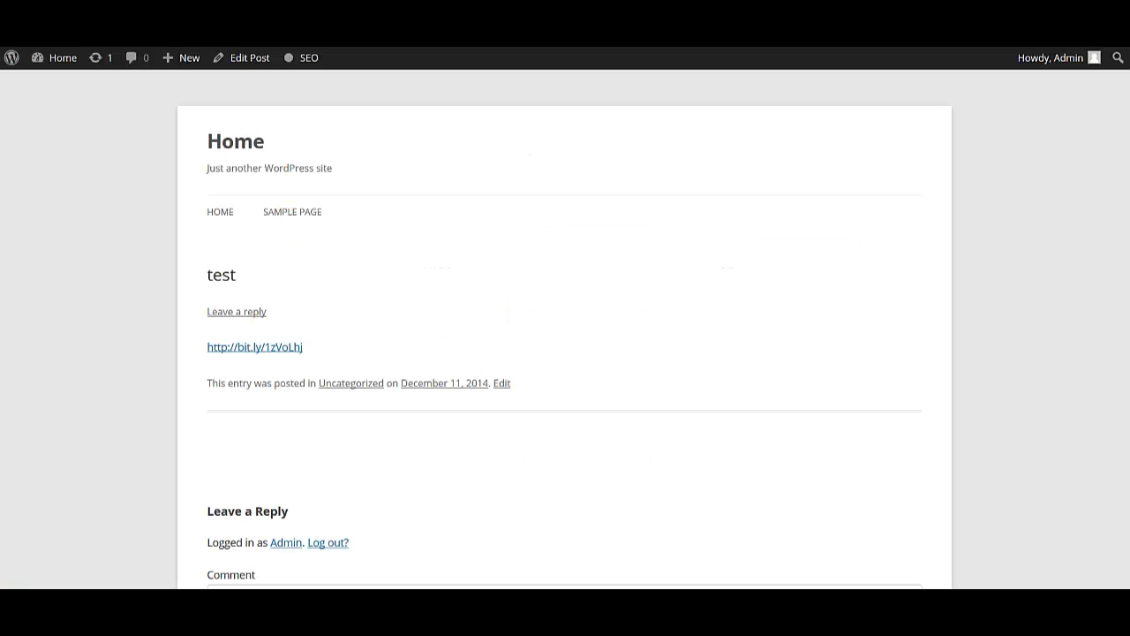
{"action": "mouse_move", "coordinate": [657, 349]}
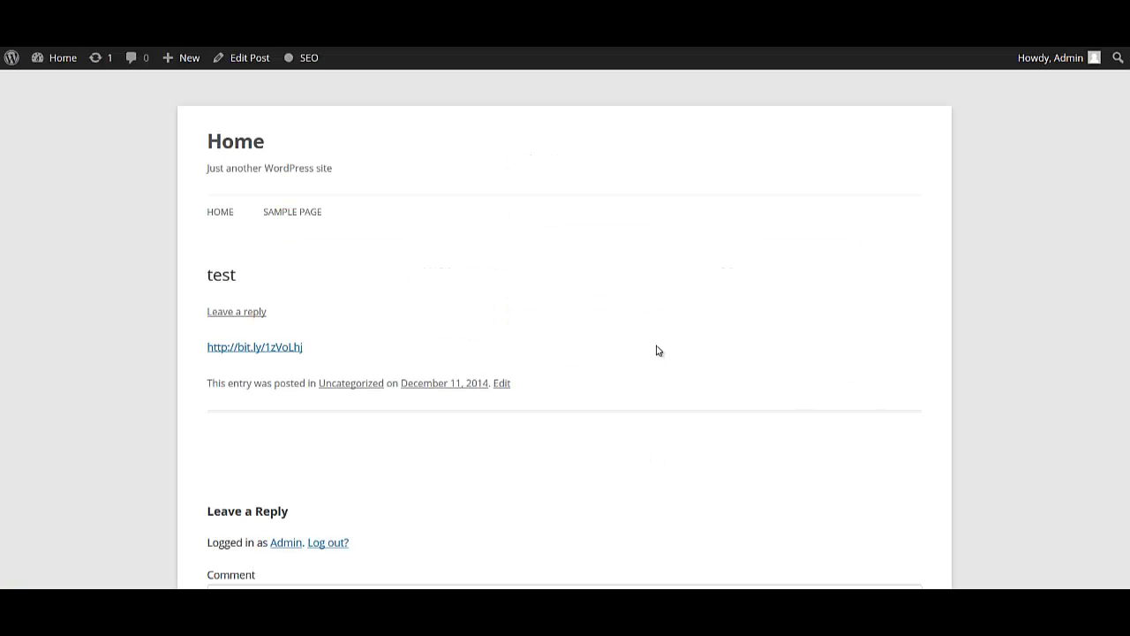
{"action": "mouse_move", "coordinate": [466, 319]}
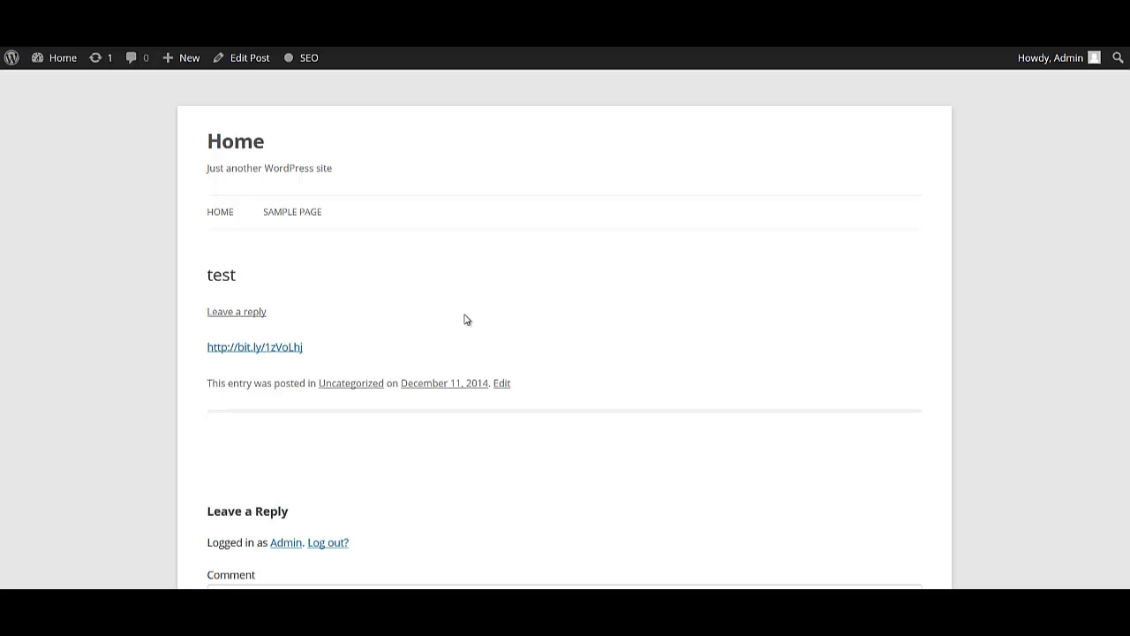
{"action": "mouse_move", "coordinate": [445, 332]}
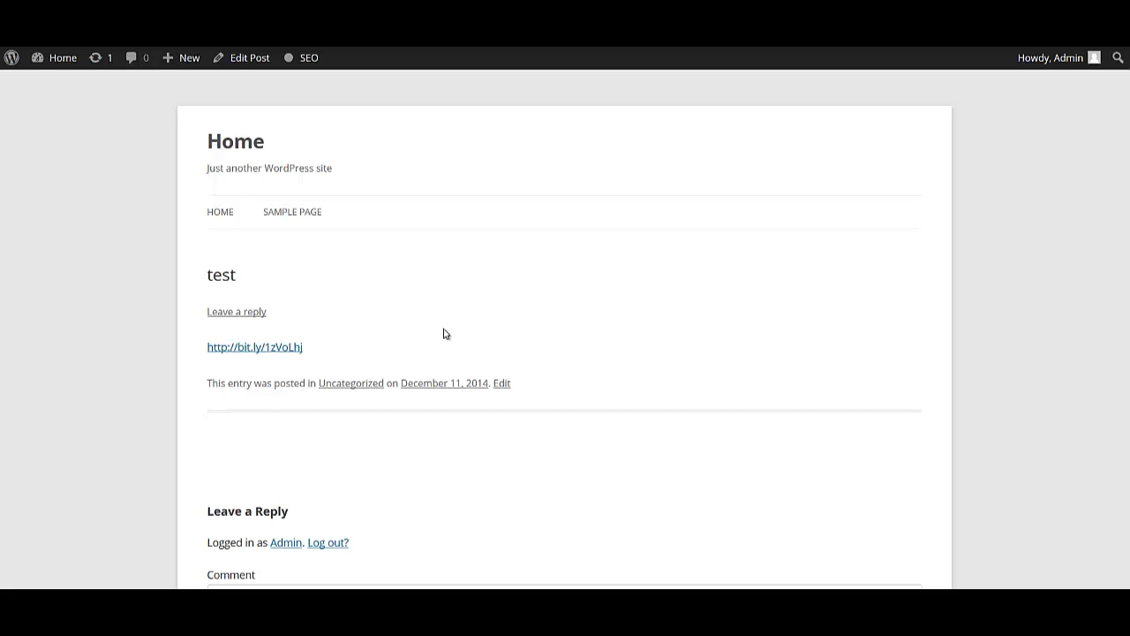
{"action": "mouse_move", "coordinate": [279, 346]}
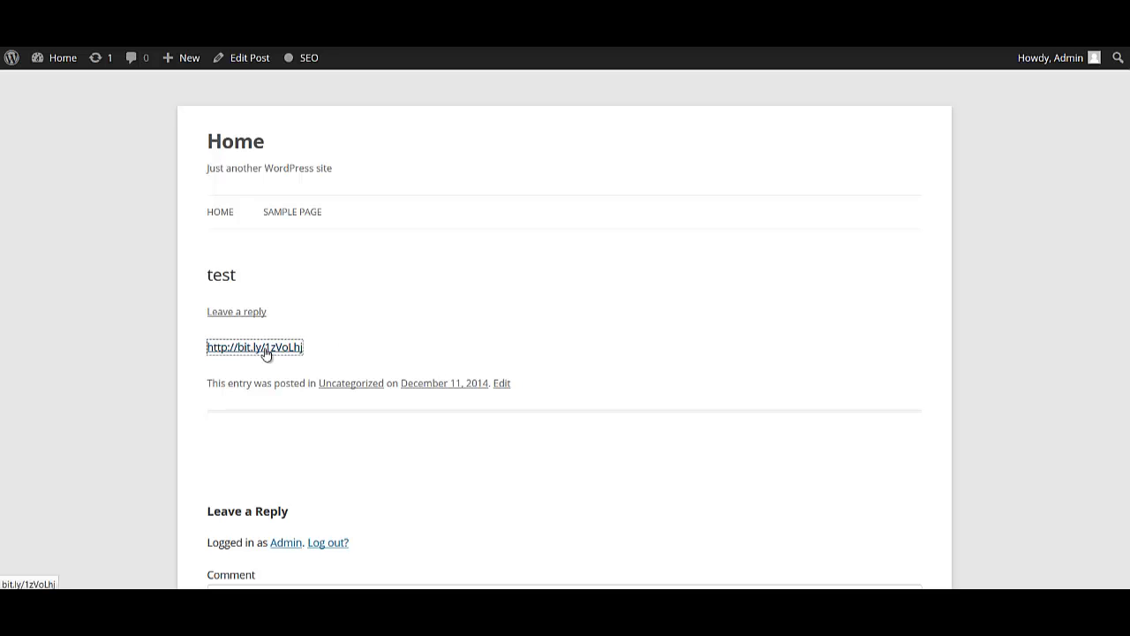
Follow the bit.ly link in the test post to reach the Great Ideas in Nutrition store
{"action": "left_click", "coordinate": [254, 346]}
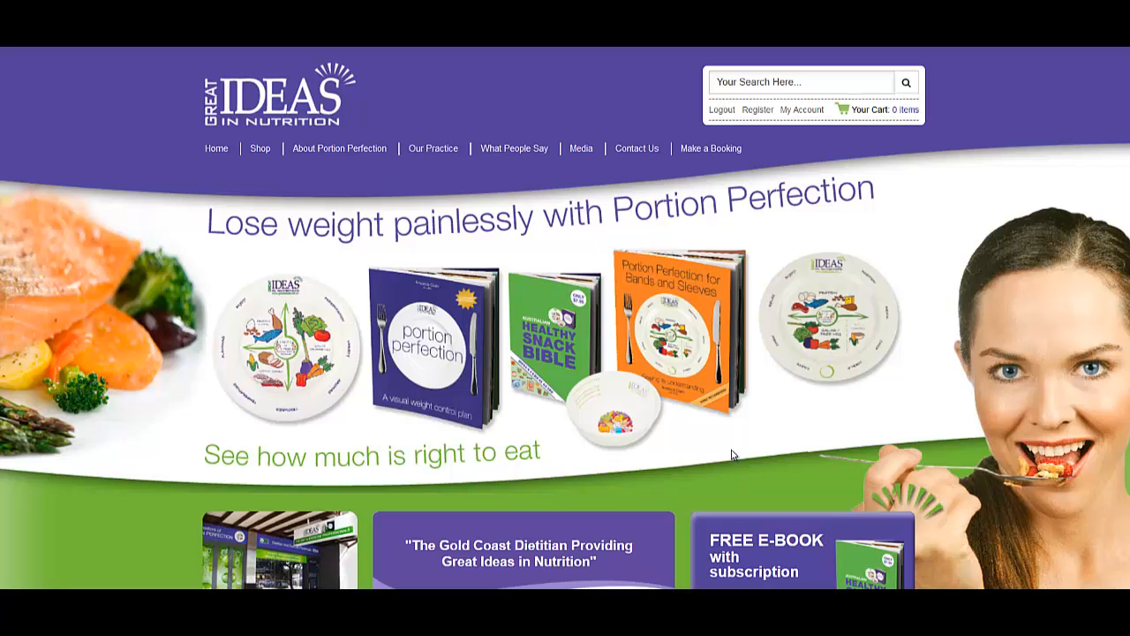
{"action": "mouse_move", "coordinate": [957, 205]}
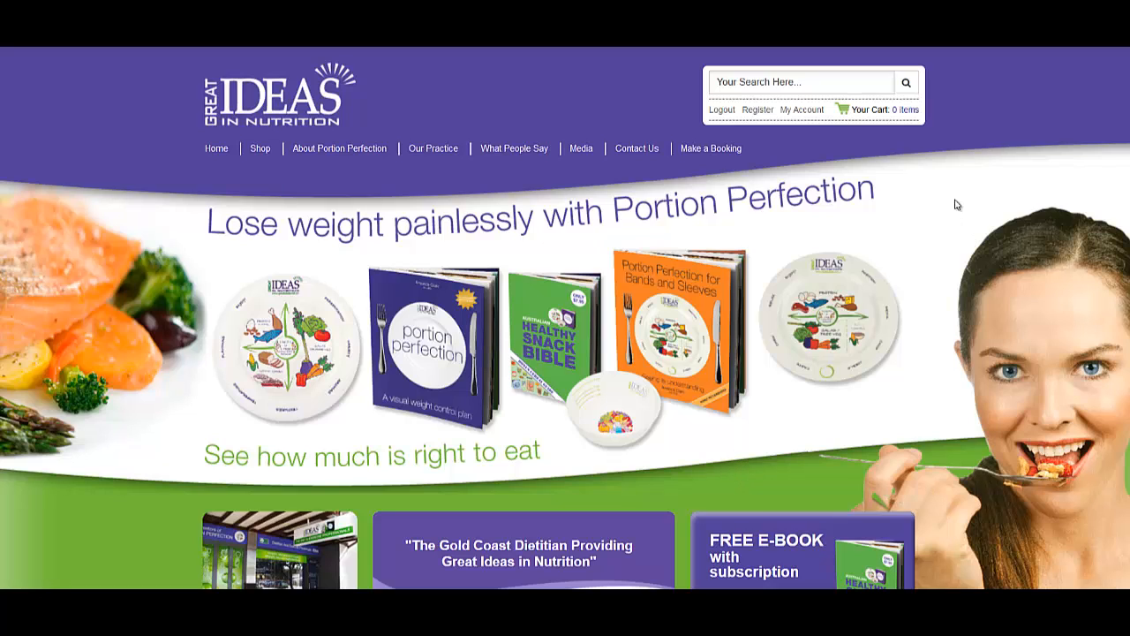